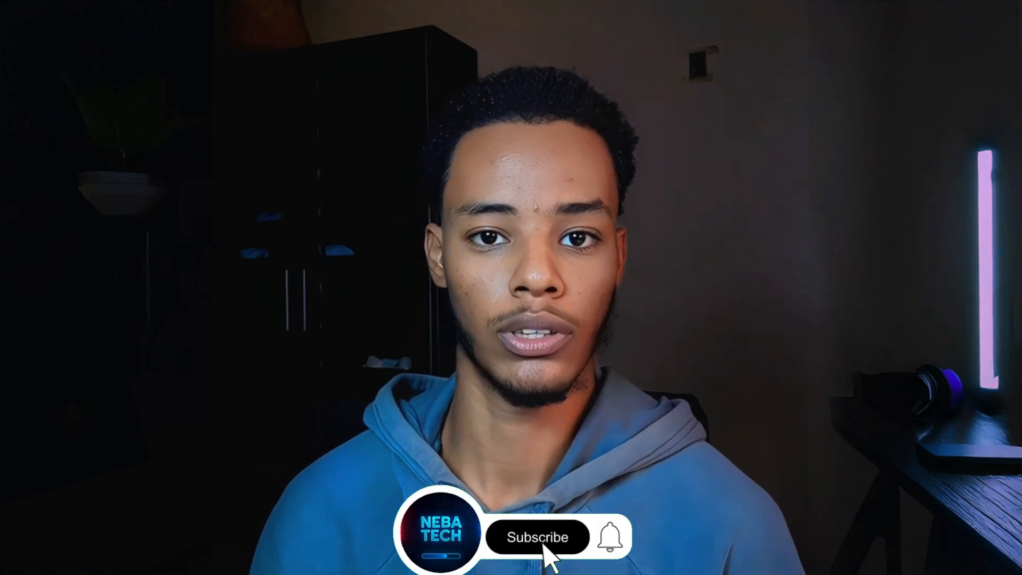
click(537, 537)
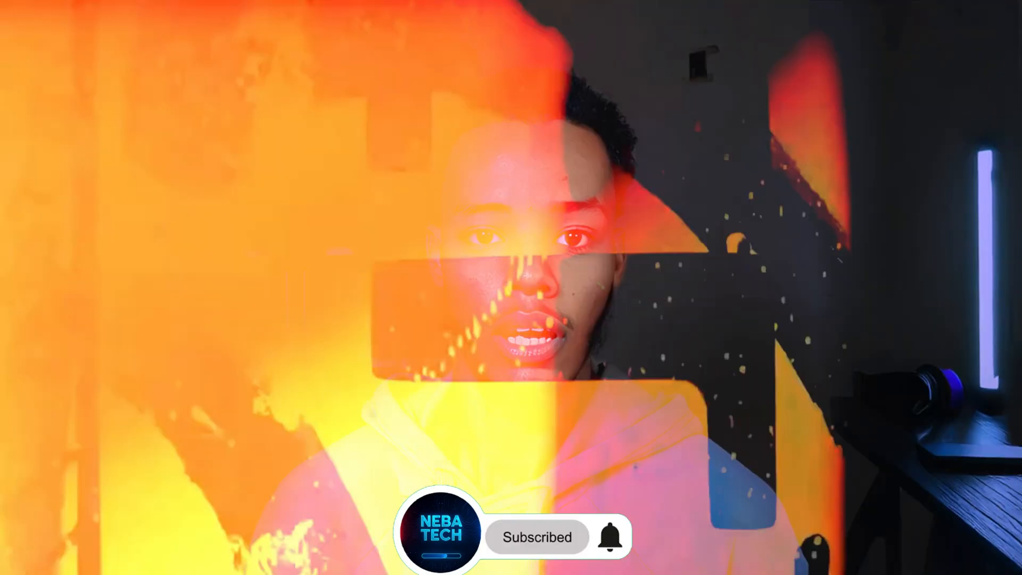